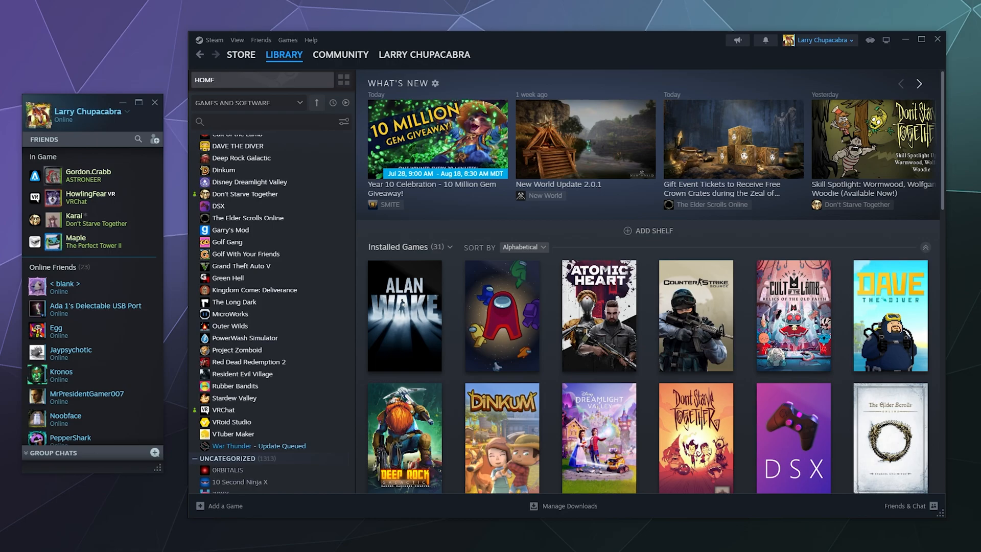
mouse_move(122, 177)
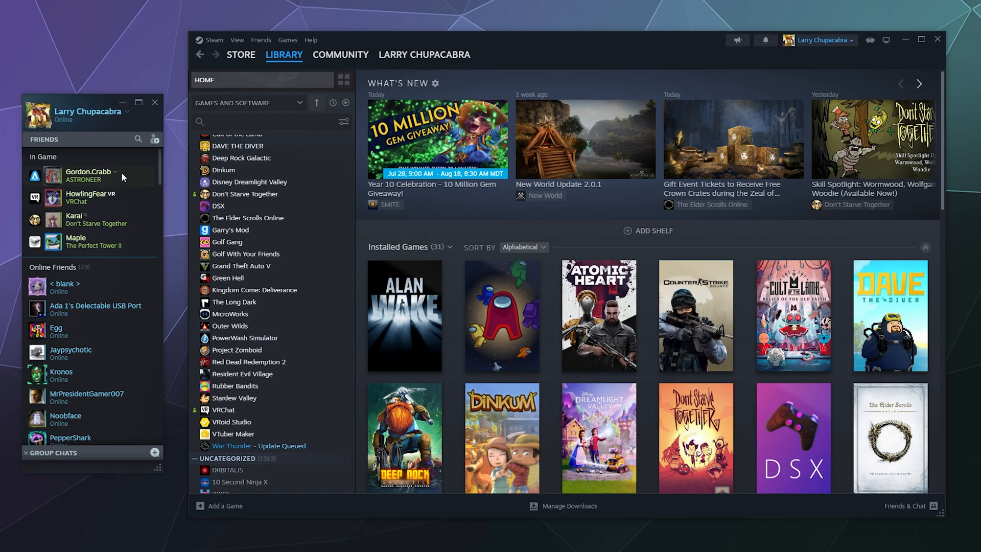
mouse_move(92, 180)
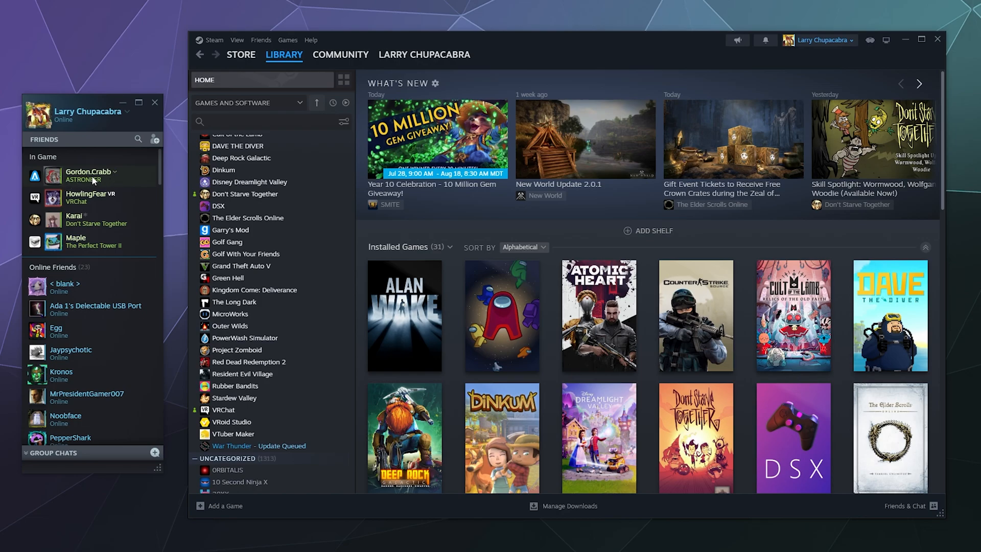
Open the context menu for the friend playing ASTRONEER in the Friends list.
right_click(88, 175)
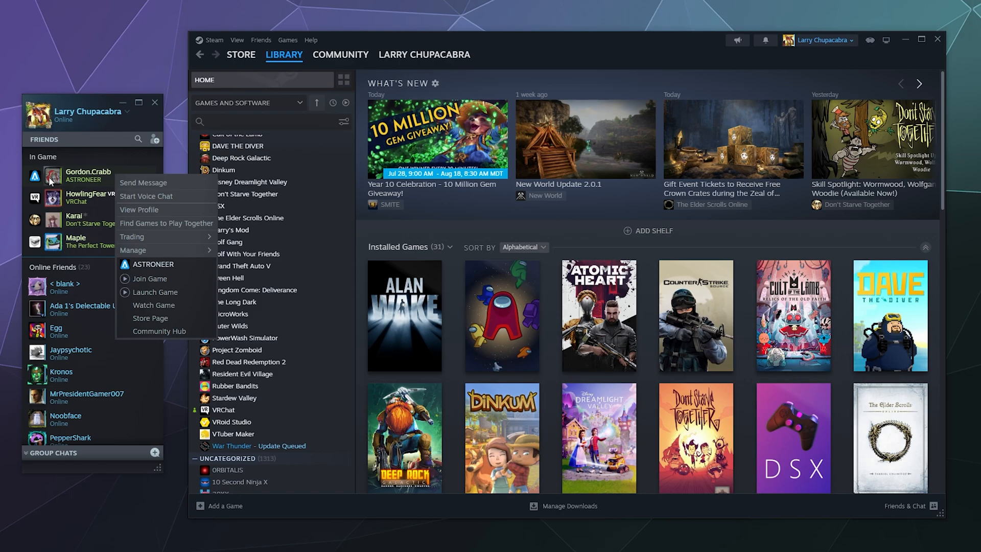
mouse_move(151, 292)
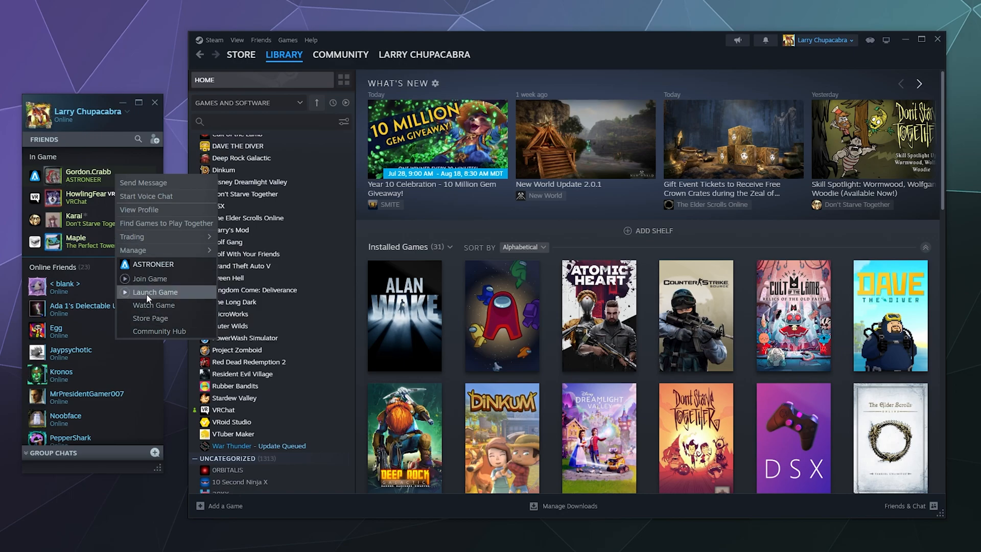
mouse_move(166, 223)
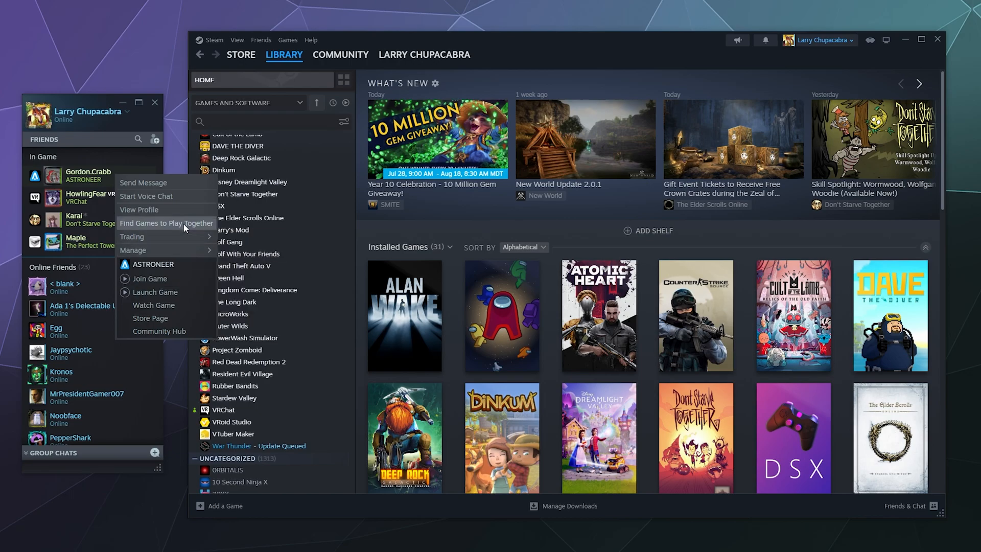
mouse_move(148, 230)
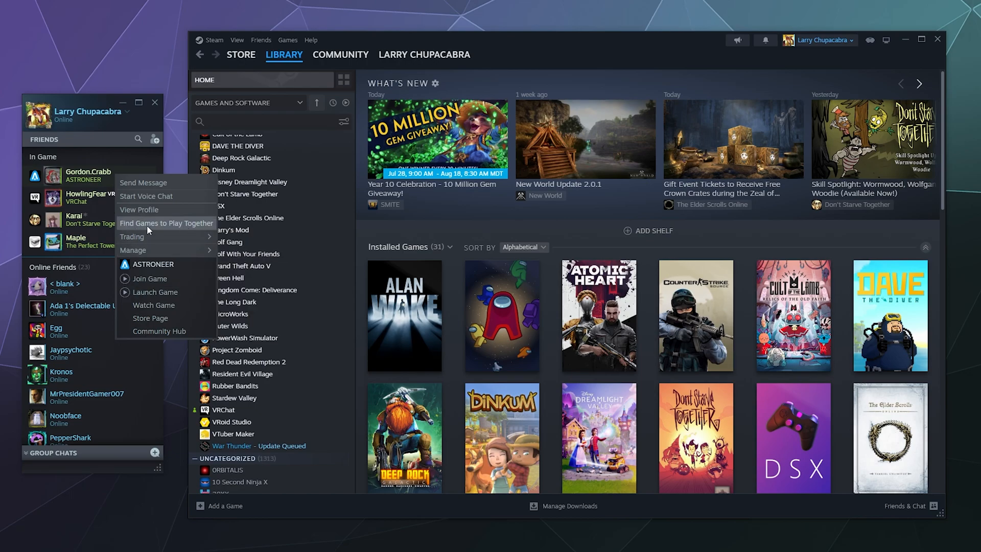
click(166, 223)
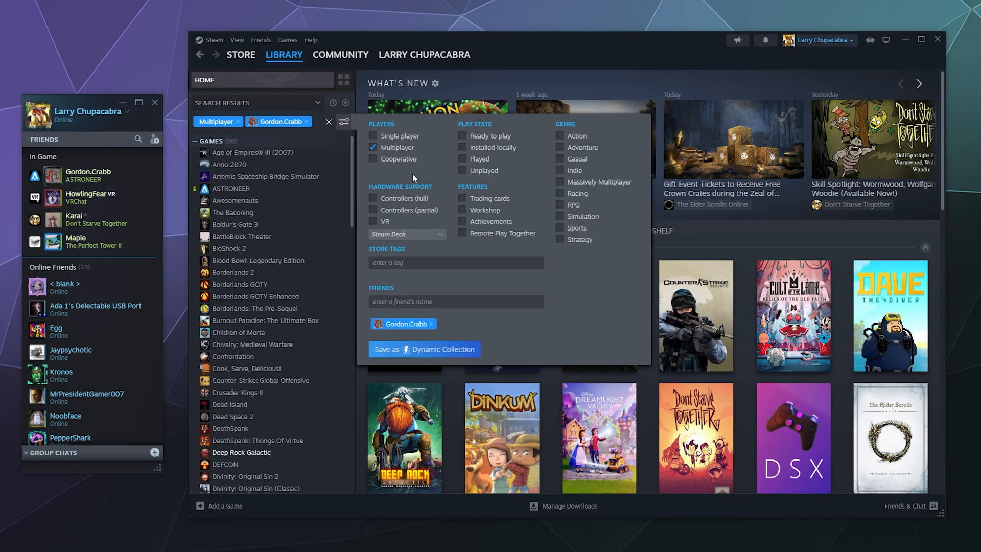
mouse_move(380, 75)
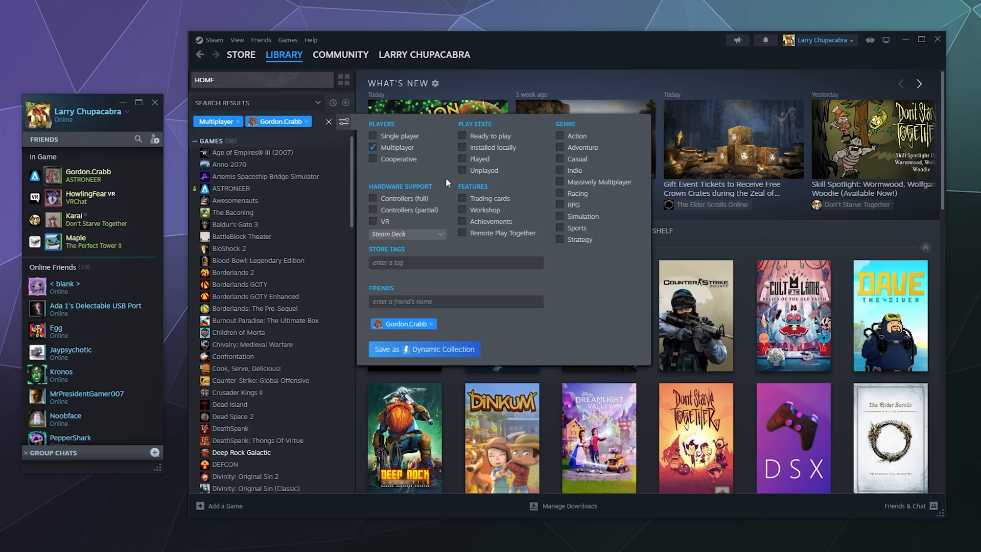
mouse_move(517, 198)
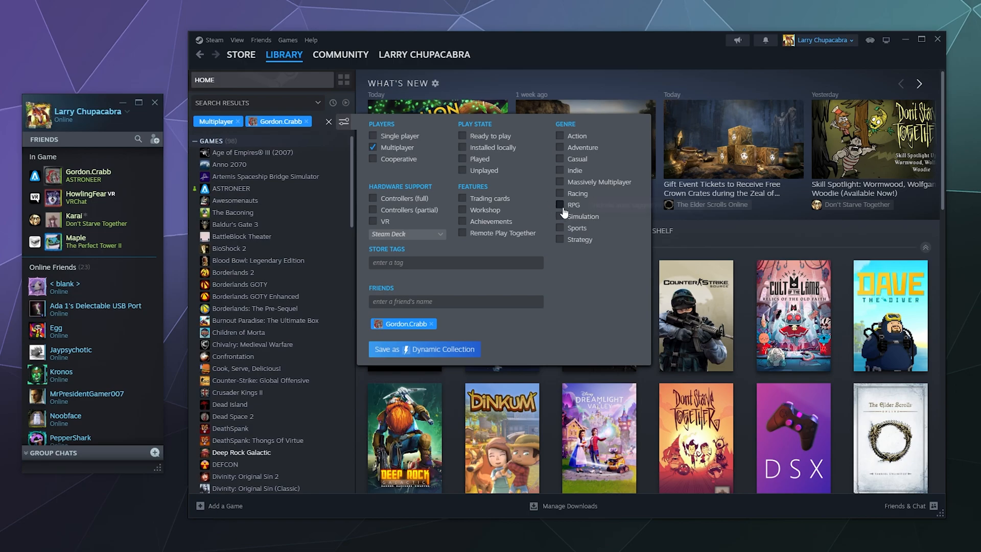
click(560, 204)
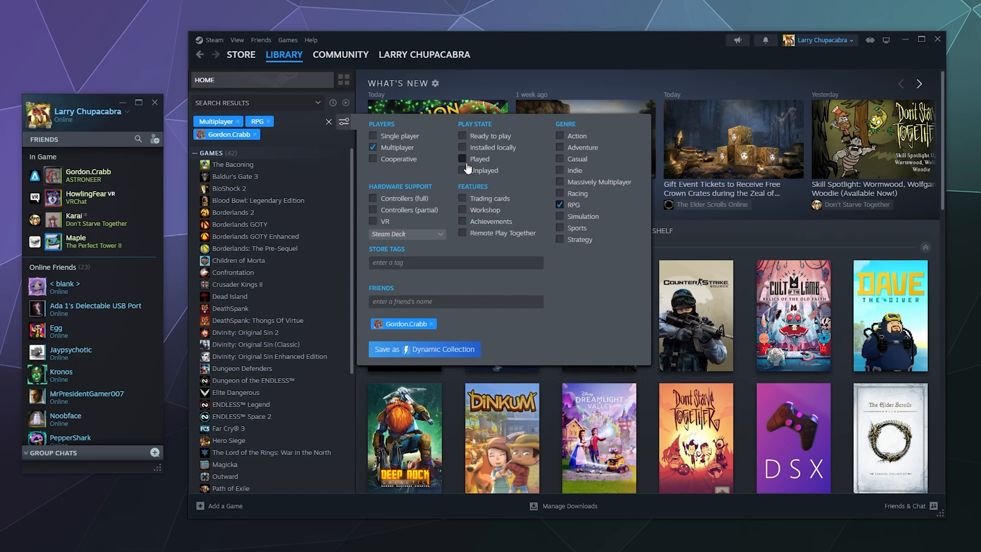
mouse_move(483, 170)
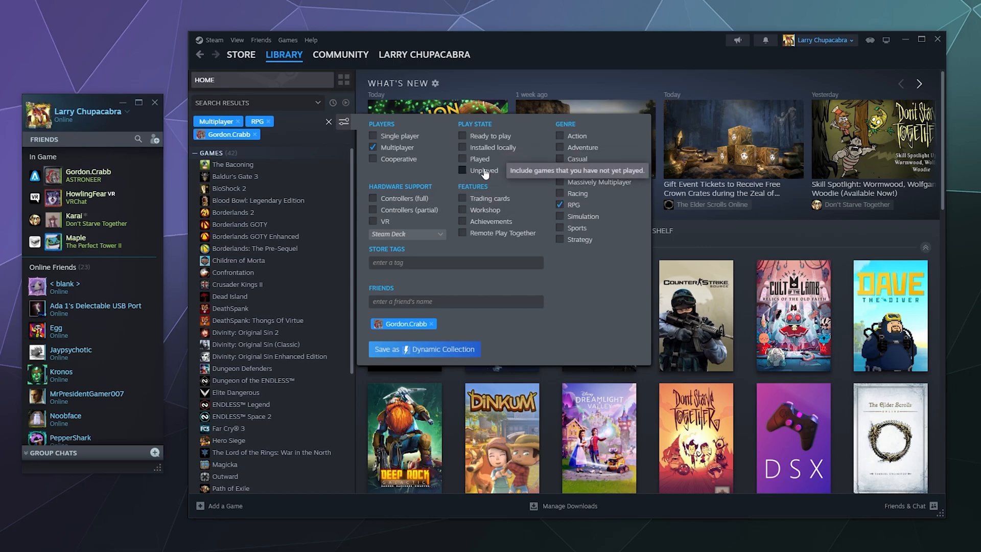
click(462, 170)
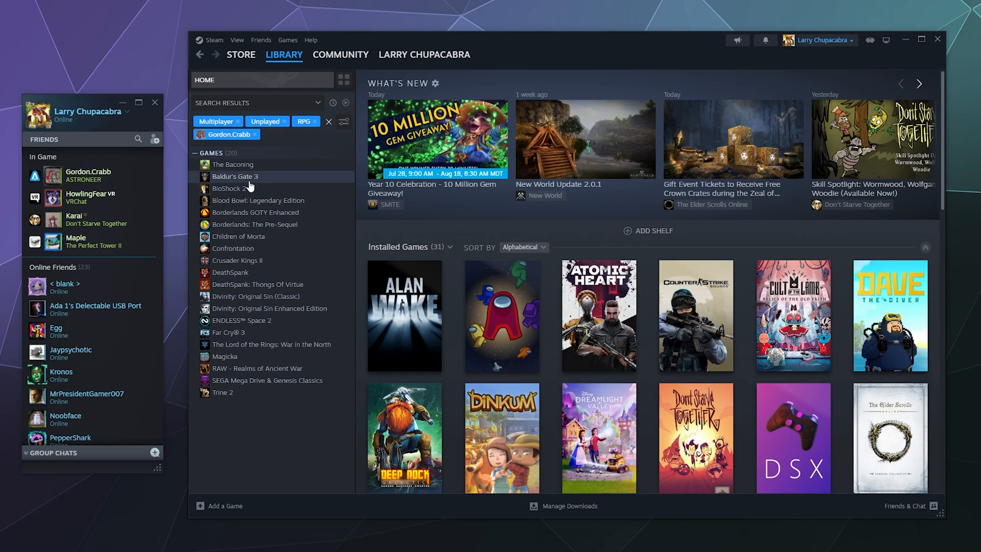
mouse_move(238, 189)
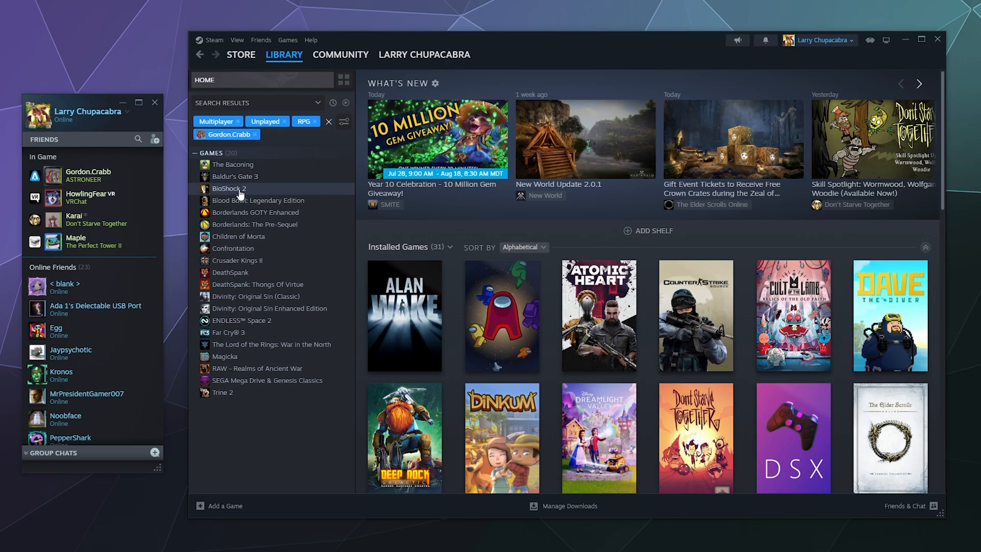
mouse_move(264, 195)
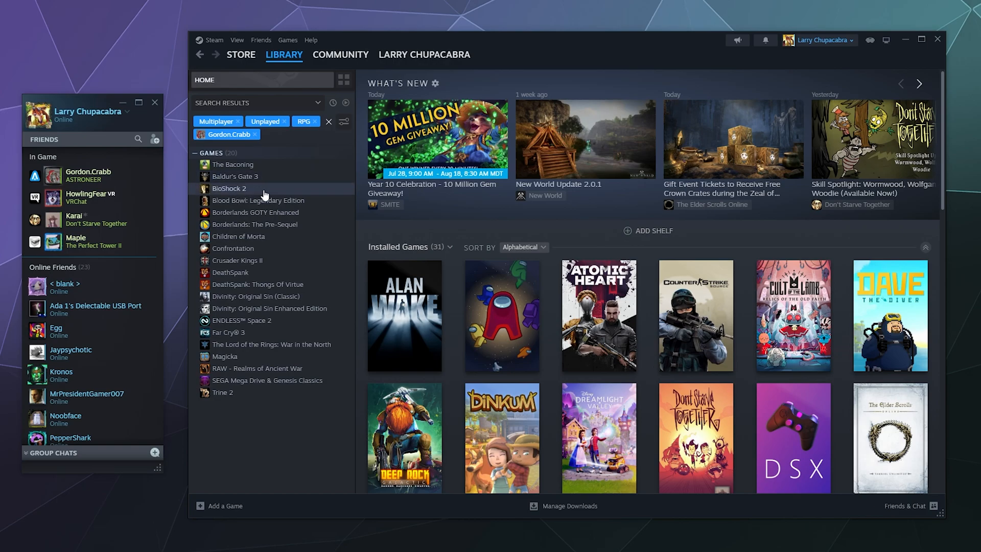
mouse_move(256, 240)
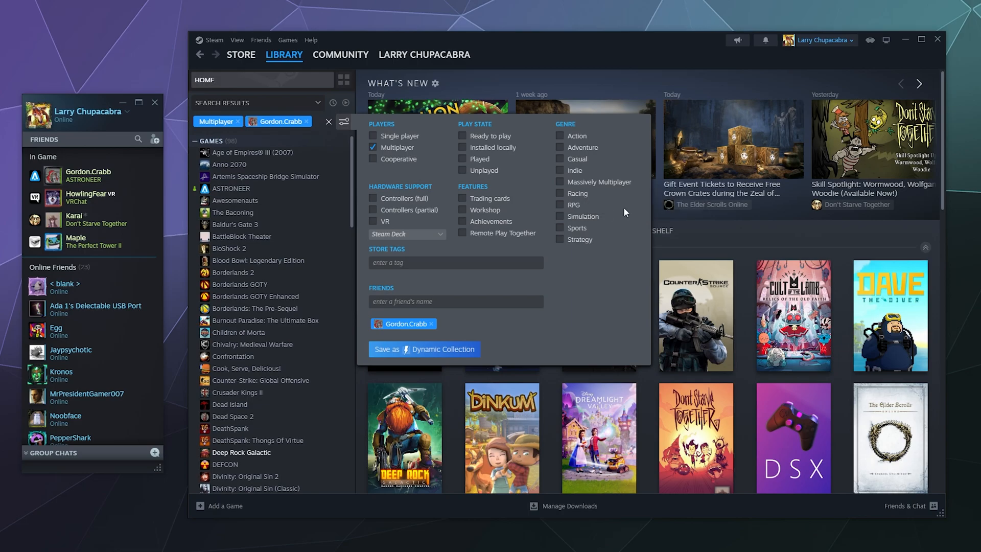
Switch the filters to Played and Adventure, showing 31 shared games.
click(558, 147)
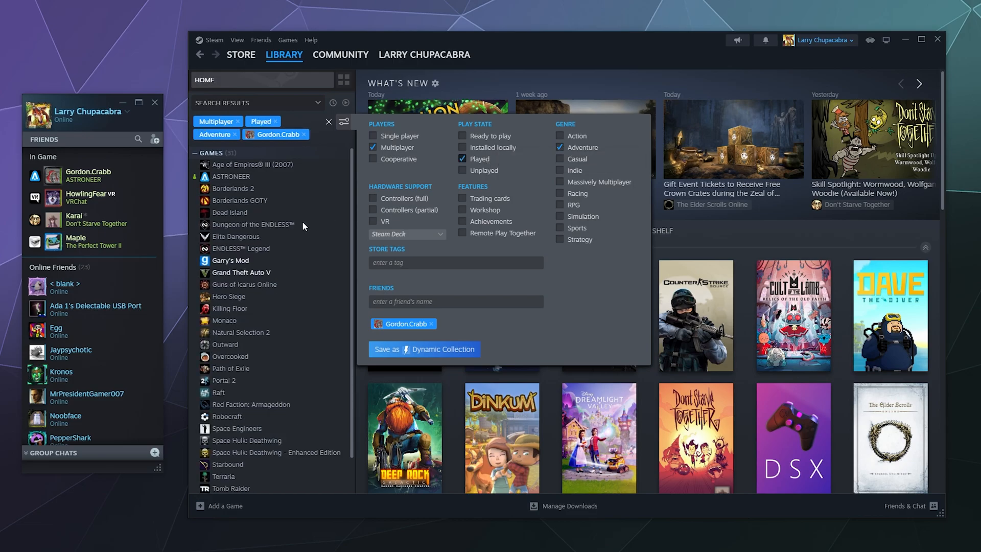
mouse_move(225, 223)
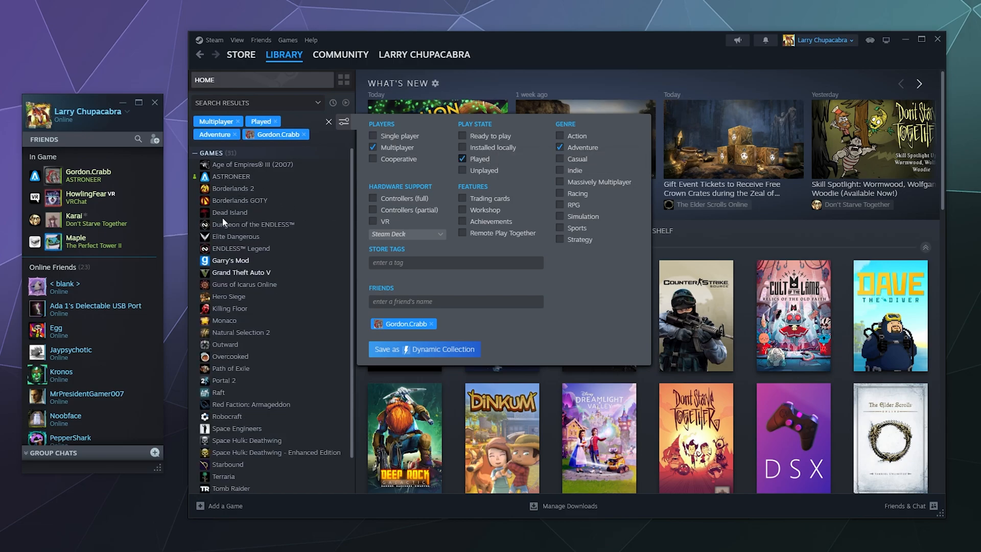
mouse_move(219, 348)
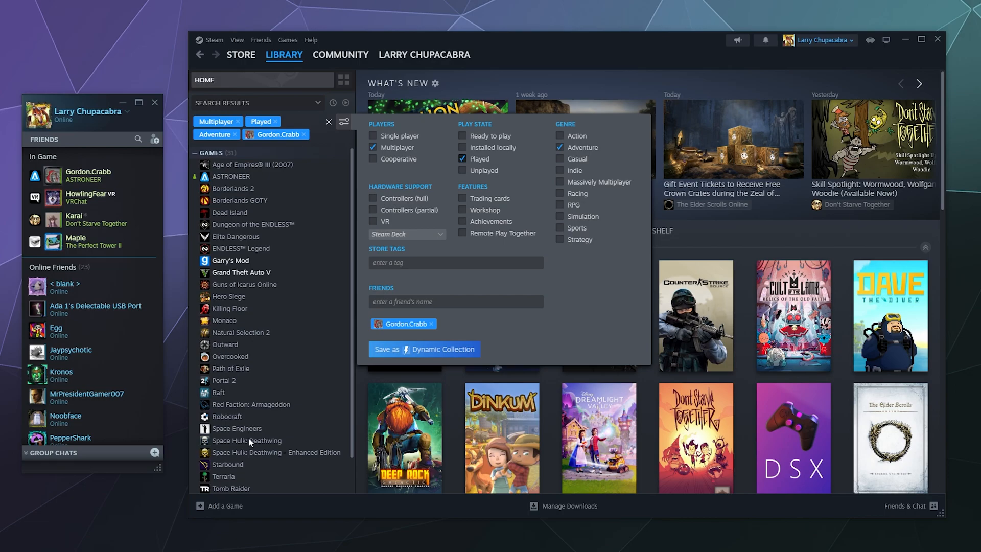
mouse_move(265, 456)
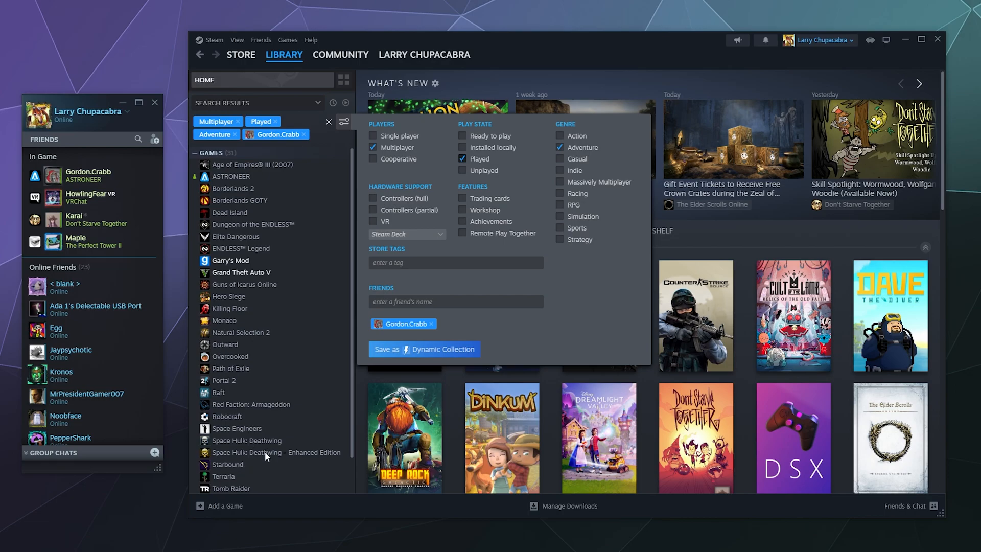
mouse_move(264, 459)
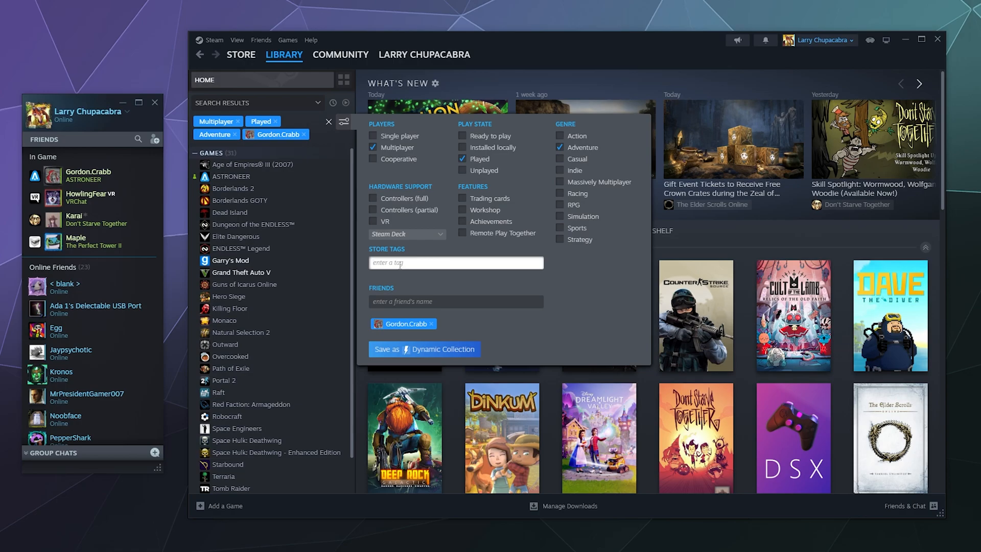
Add Karai as a second friend filter, narrowing the list to 6 games.
click(455, 302)
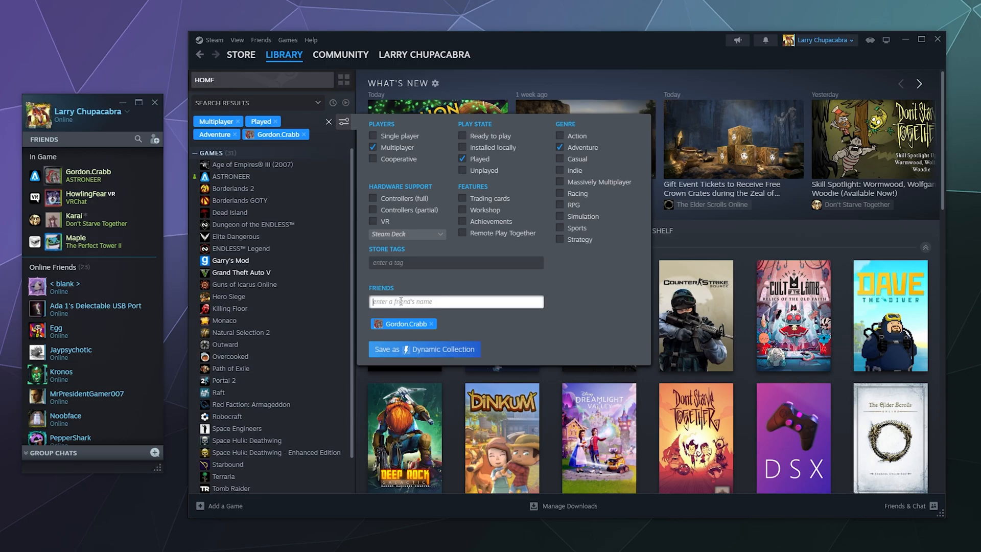
text(karai)
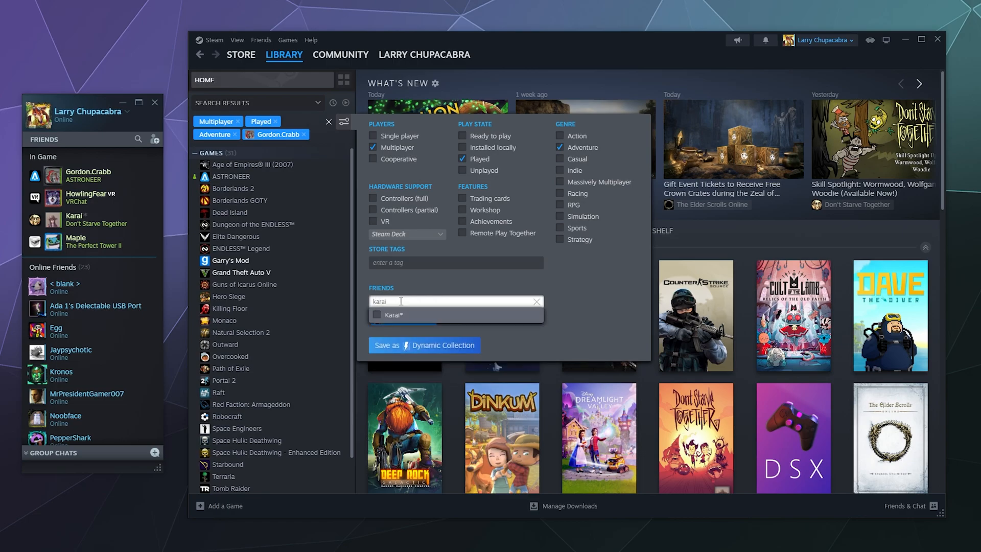
click(376, 315)
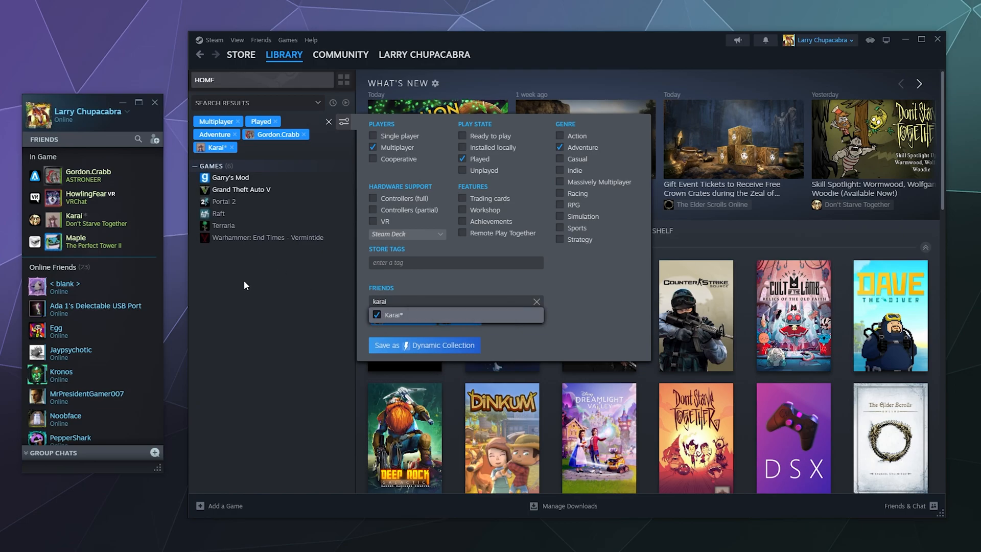